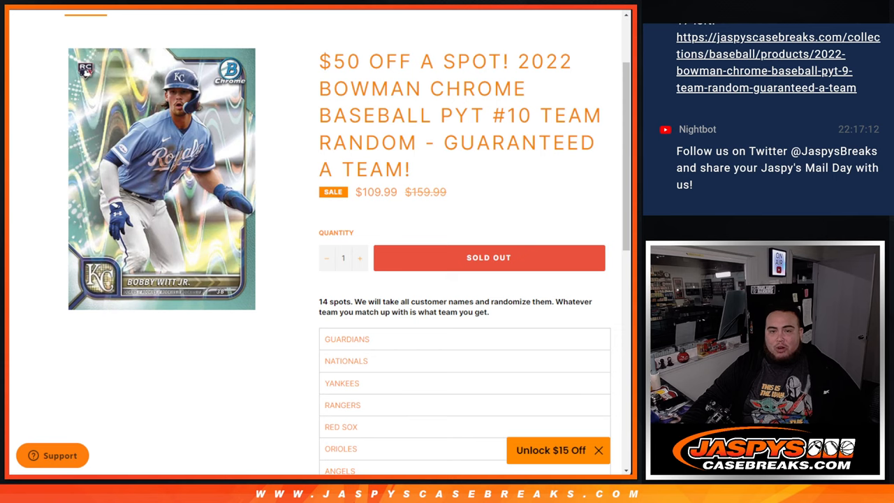
Randomize the 14 customer names on RANDOM.ORG repeatedly, then select the shuffled list
{"action": "scroll", "scroll_direction": "down", "scroll_amount": 3}
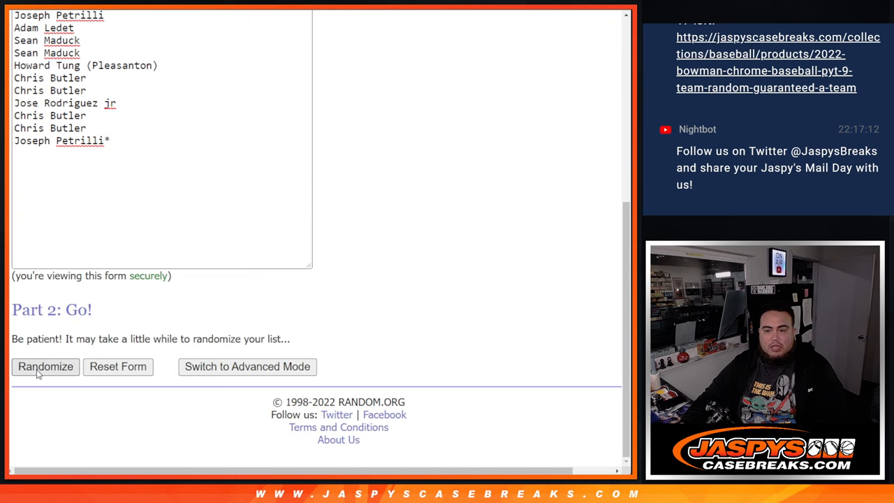
{"action": "left_click", "coordinate": [45, 366]}
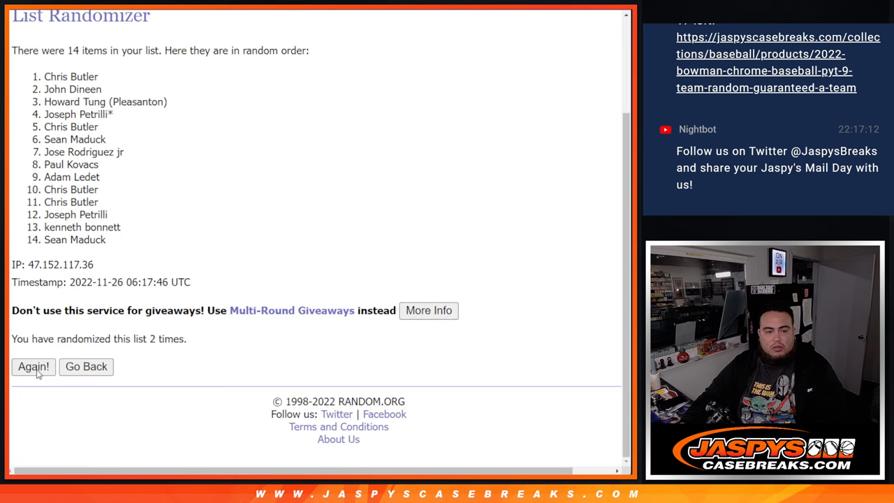
{"action": "left_click", "coordinate": [33, 366]}
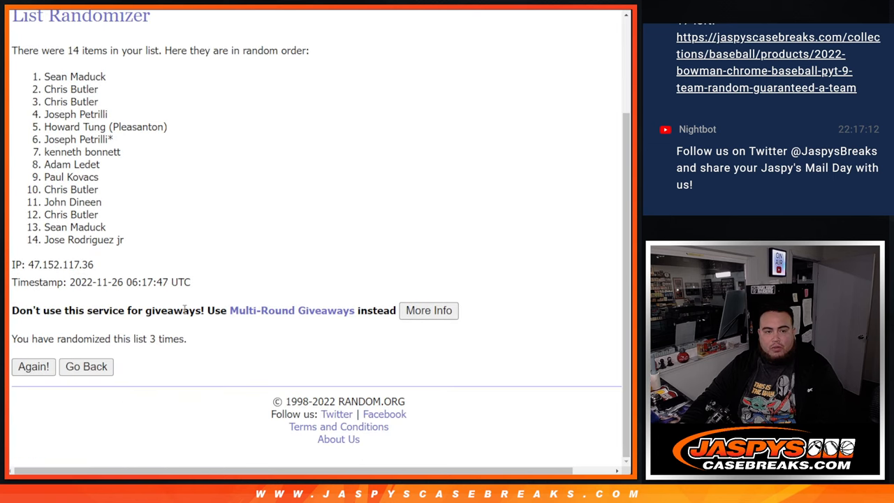
{"action": "left_click", "coordinate": [33, 366]}
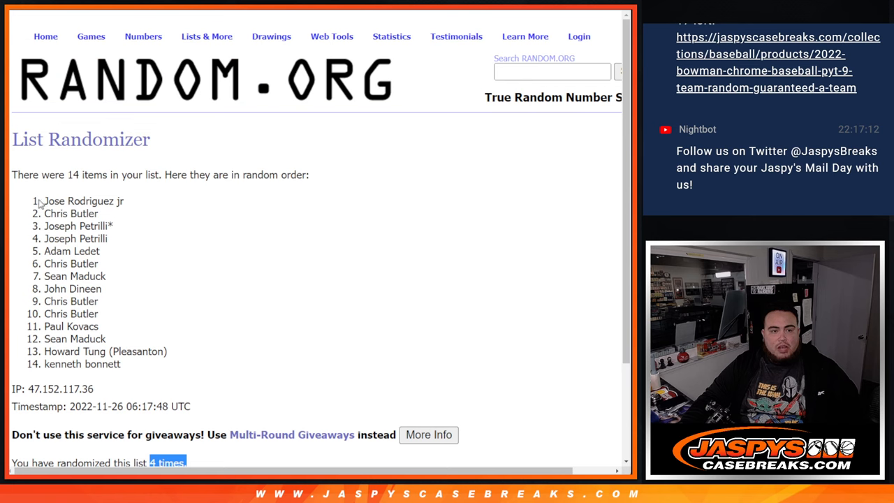
{"action": "left_click_drag", "start_coordinate": [44, 200], "coordinate": [126, 363]}
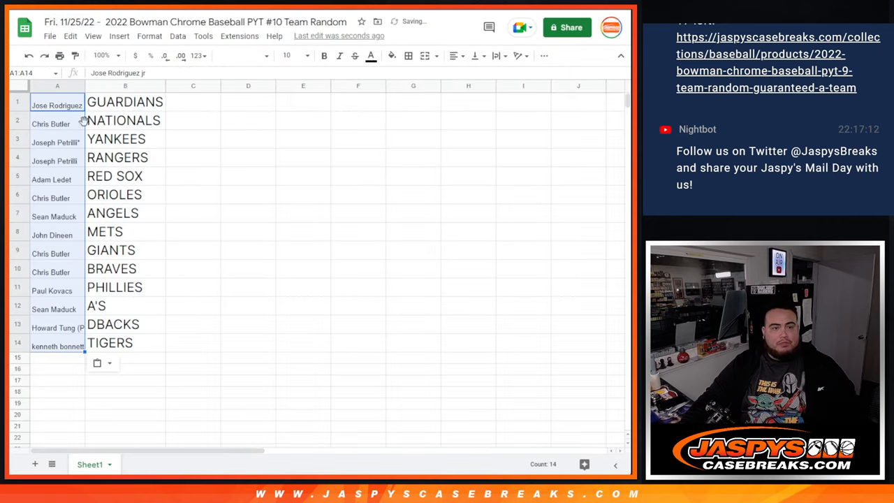
Paste the shuffled names into column A beside the team names
{"action": "left_click", "coordinate": [286, 55]}
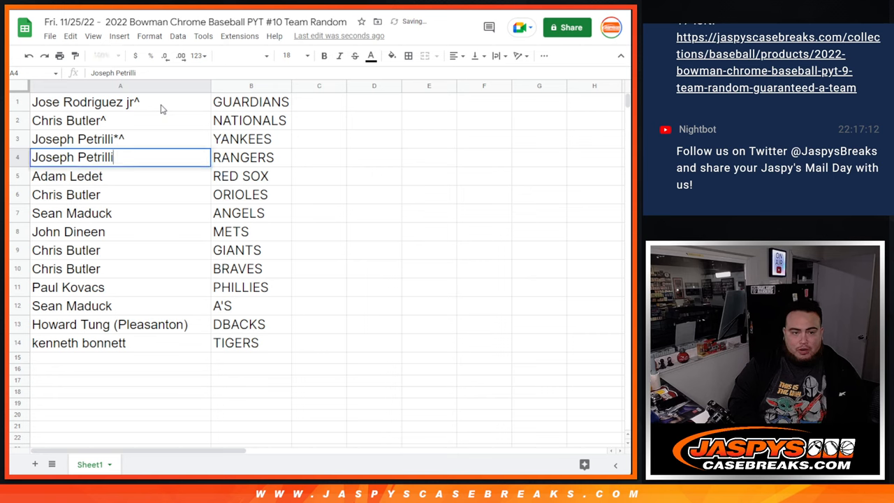
Append ^ to the remaining names in A1:A14, then check row 12
{"action": "type", "text": "^"}
{"action": "key", "text": "enter"}
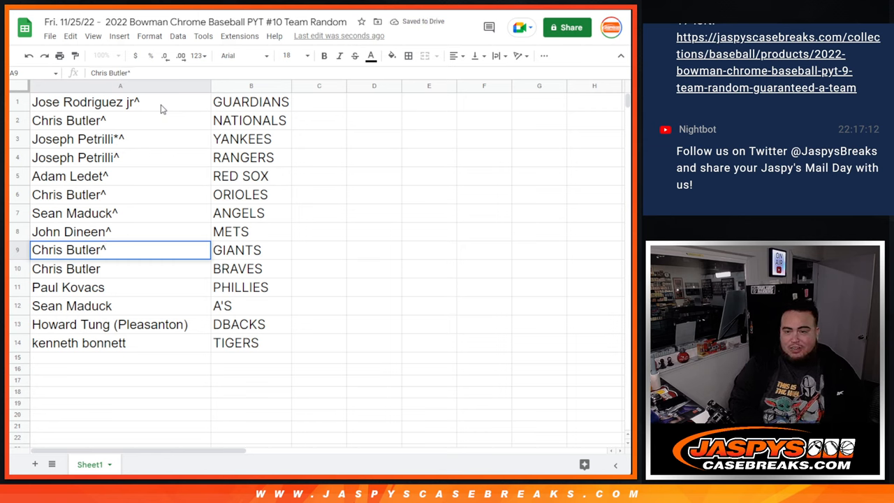
{"action": "left_click", "coordinate": [66, 268]}
{"action": "type", "text": "^"}
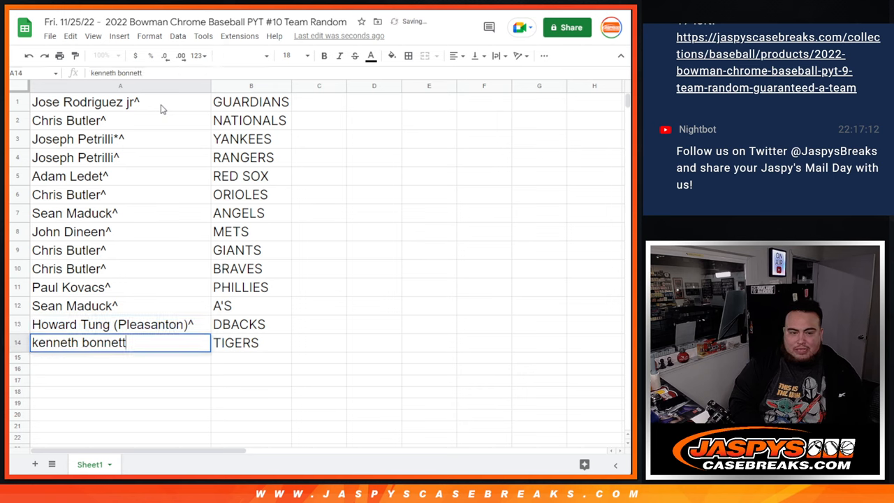
{"action": "key", "text": "enter"}
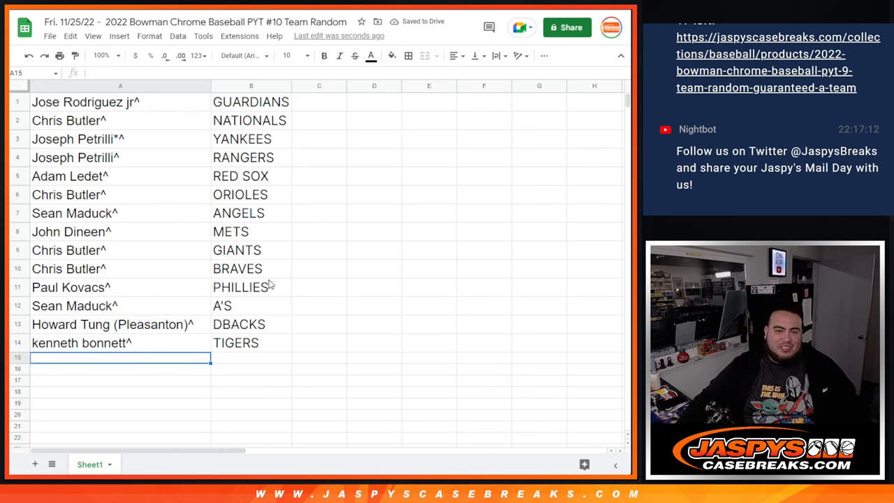
{"action": "mouse_move", "coordinate": [256, 295]}
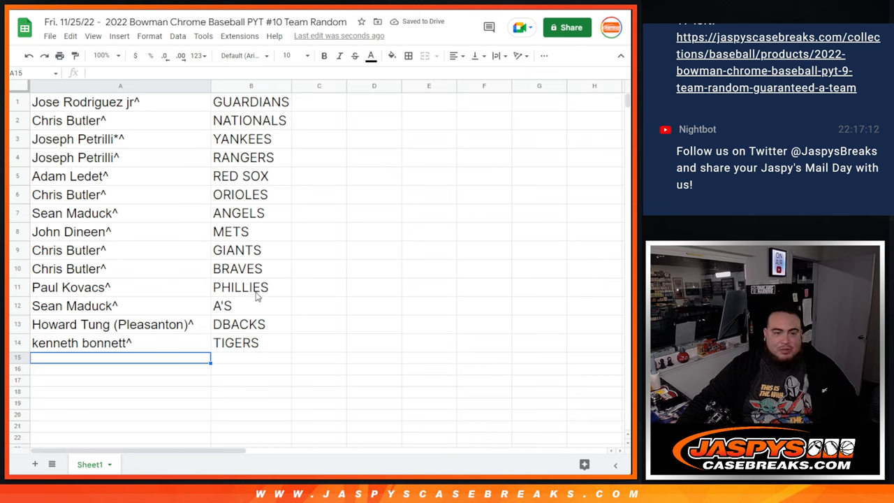
{"action": "mouse_move", "coordinate": [235, 334]}
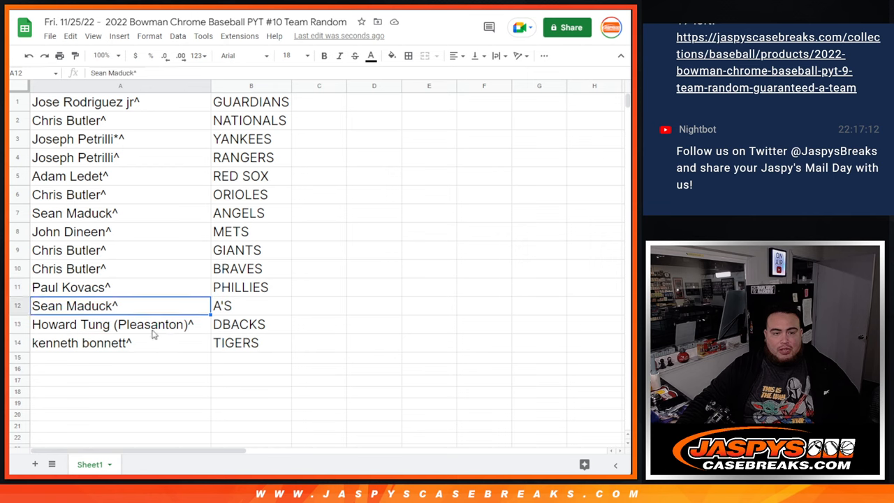
{"action": "left_click", "coordinate": [118, 342]}
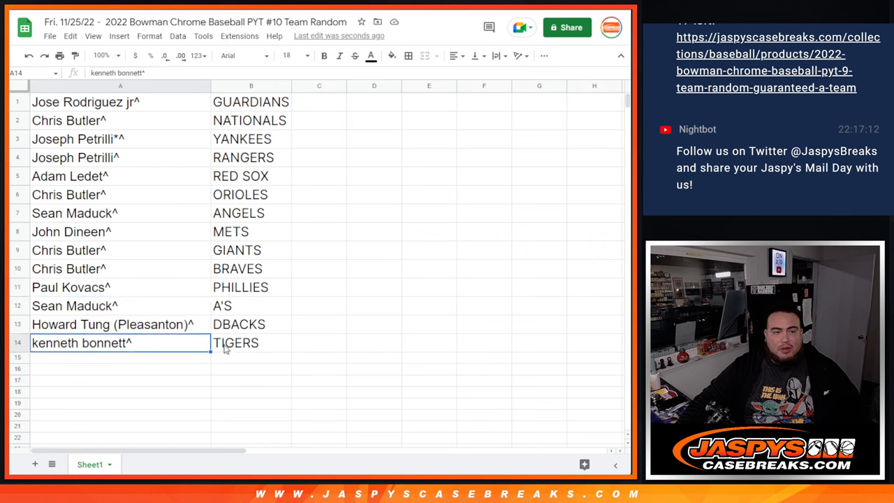